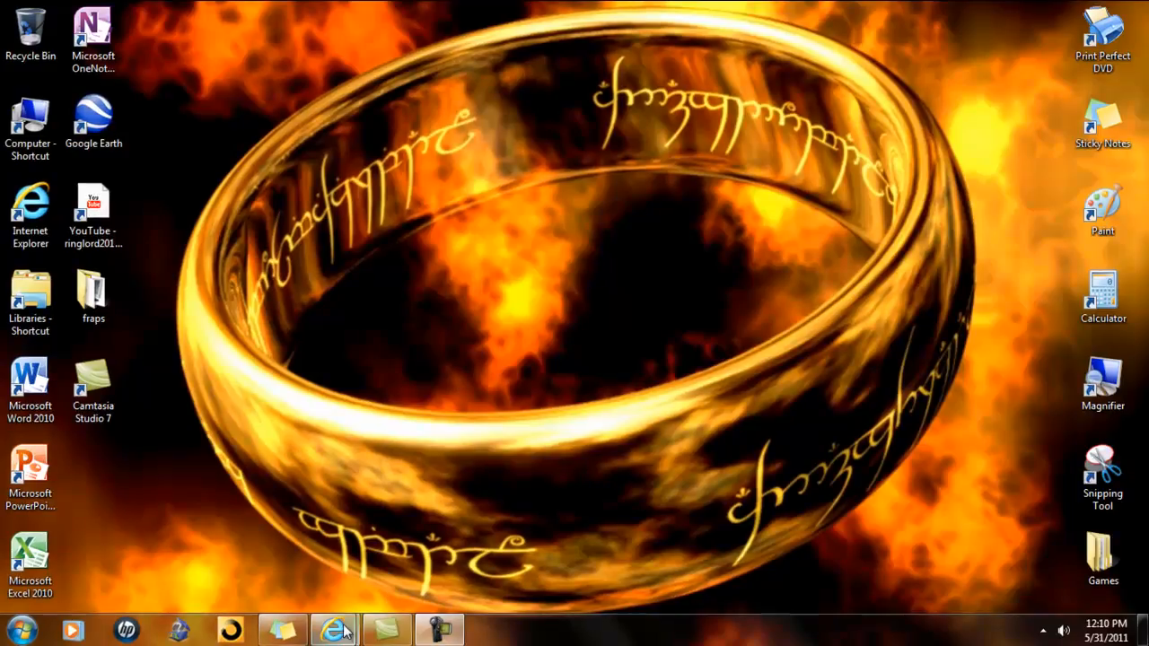
mouse_move(334, 629)
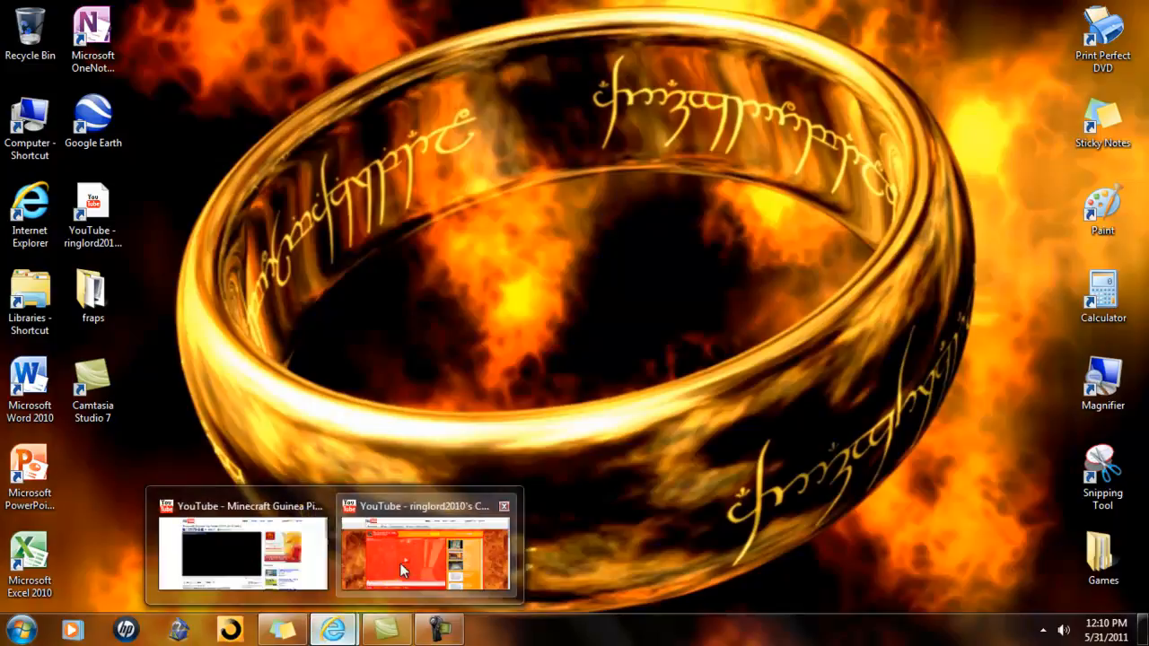
Bring the ringlord2010 channel window forward, toggle the account panel, and scroll to the featured video's info
click(424, 548)
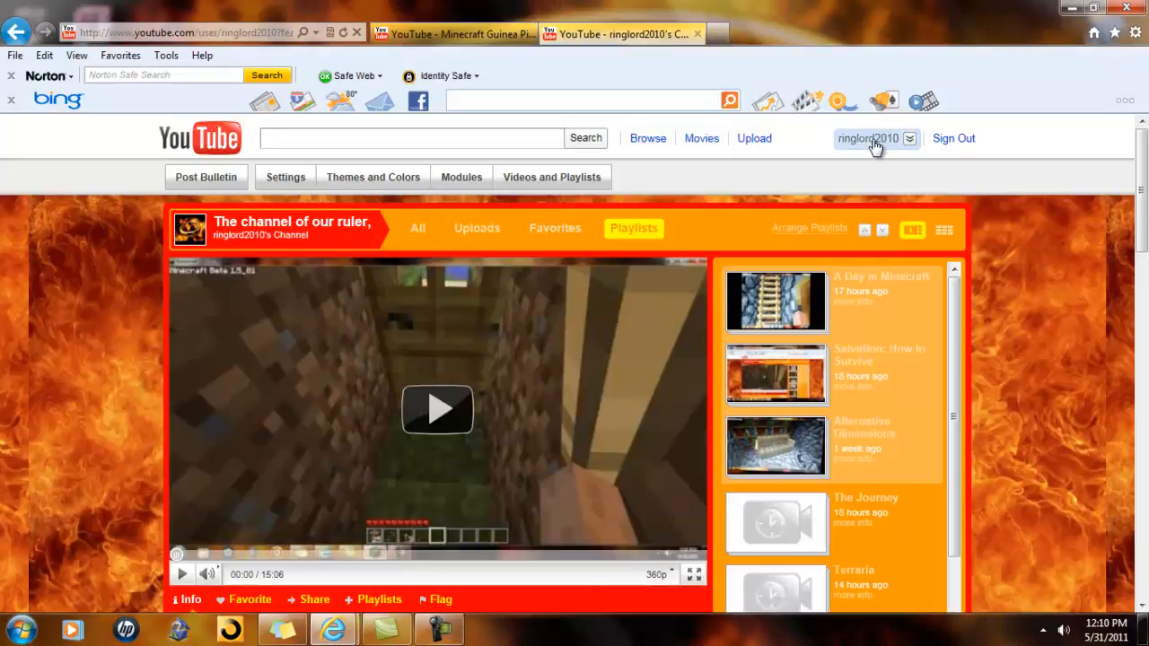
click(901, 138)
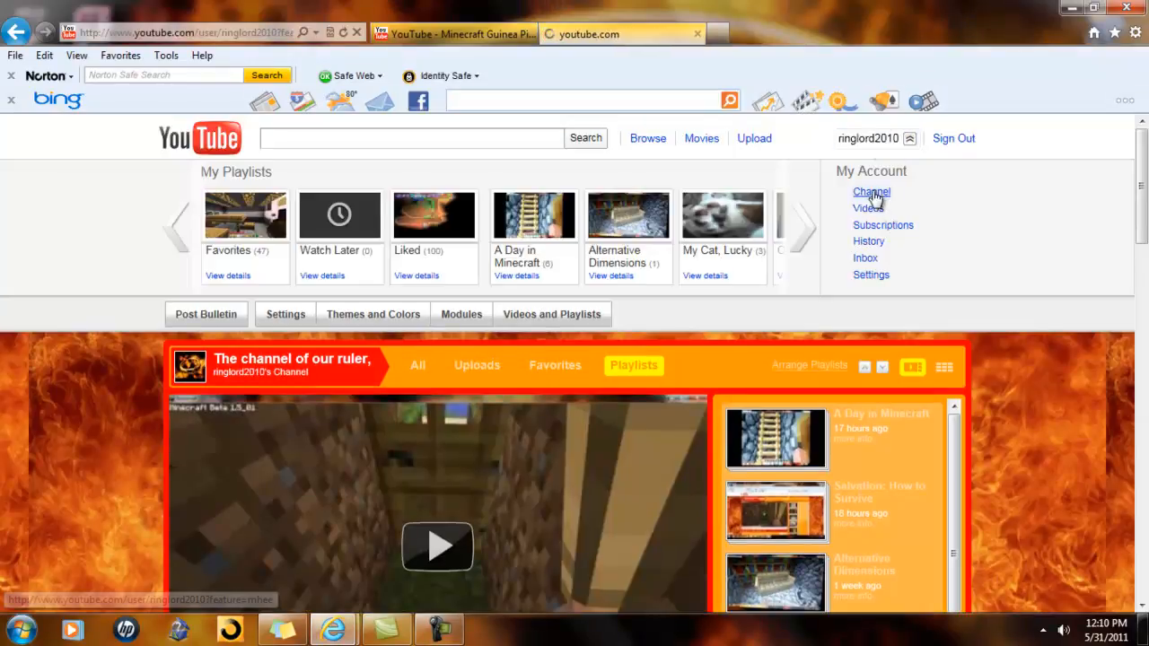
click(870, 191)
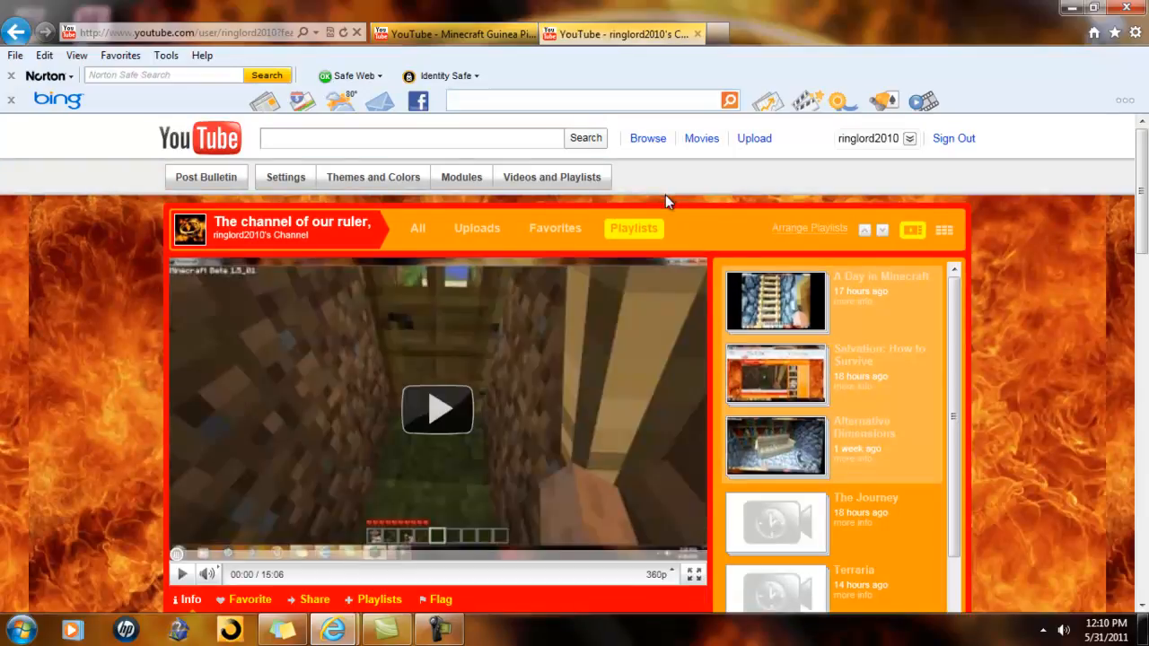
mouse_move(1138, 363)
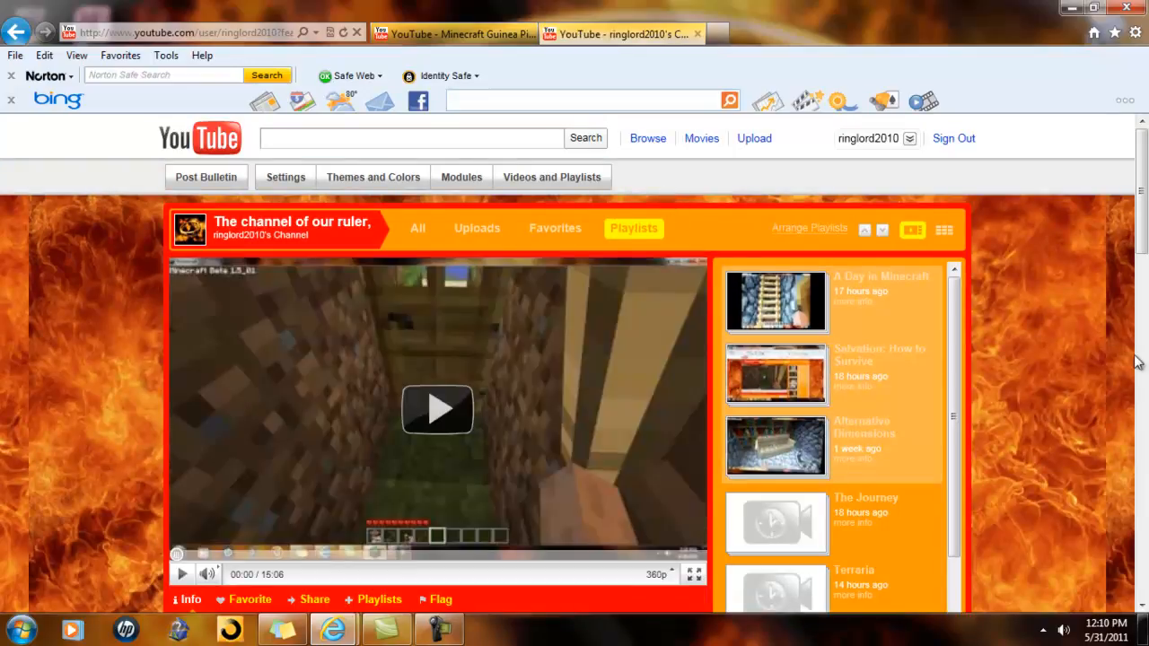
scroll(down, 3)
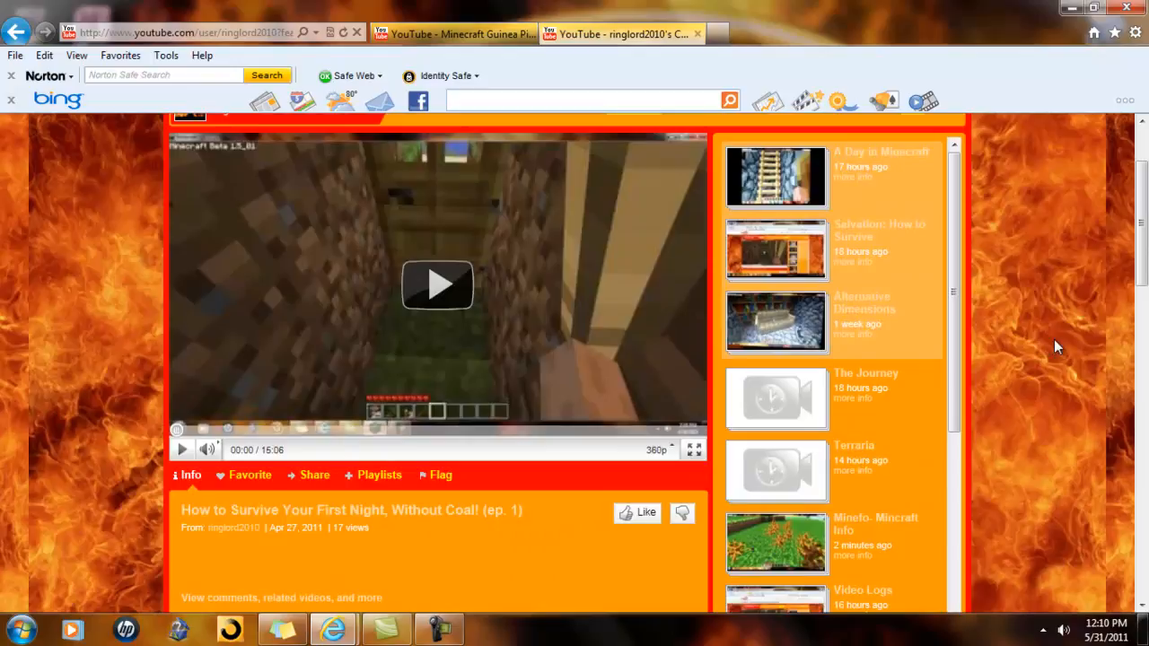
mouse_move(1033, 351)
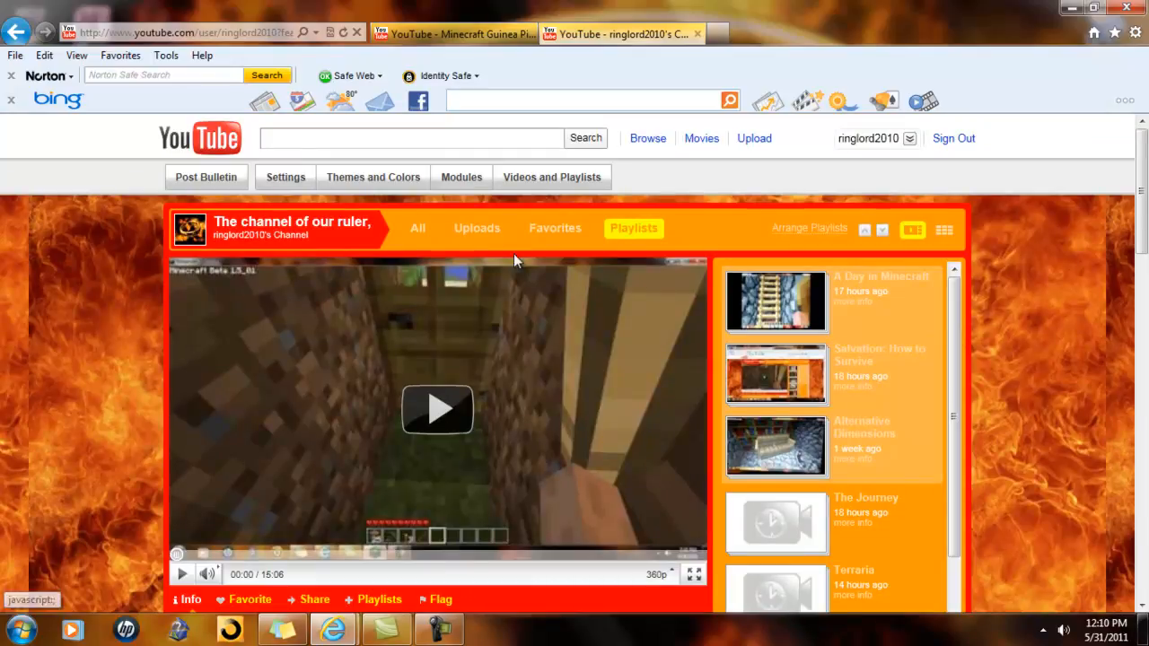
Show the channel's Uploads tab and scroll through its newest-first video list
click(476, 228)
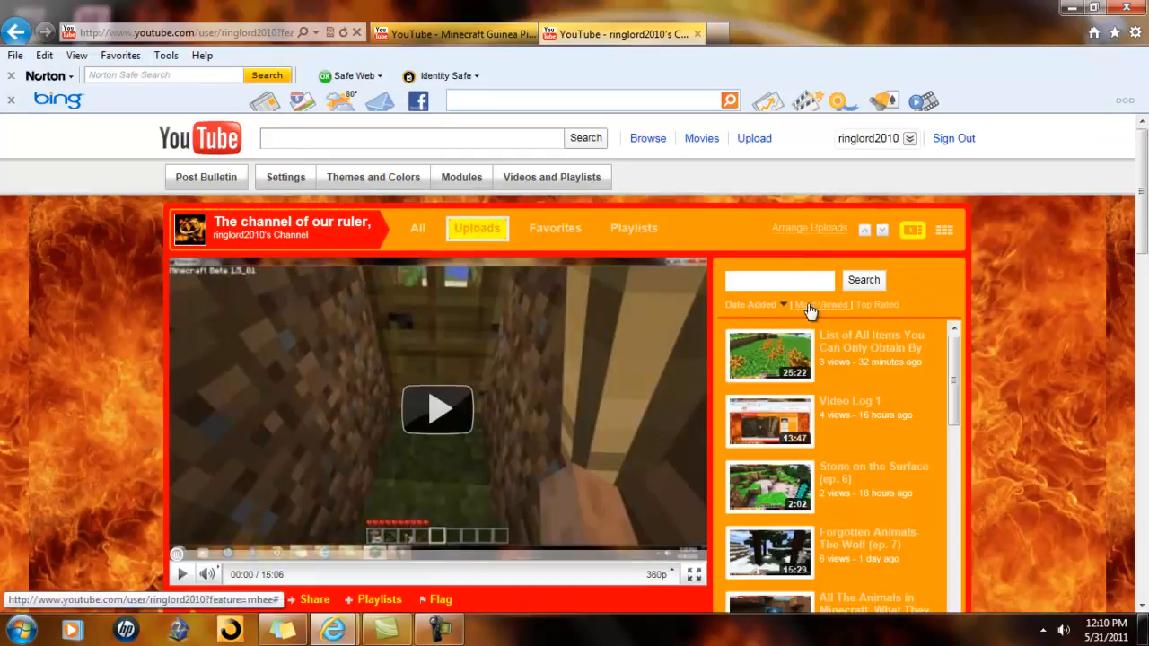
scroll(down, 3)
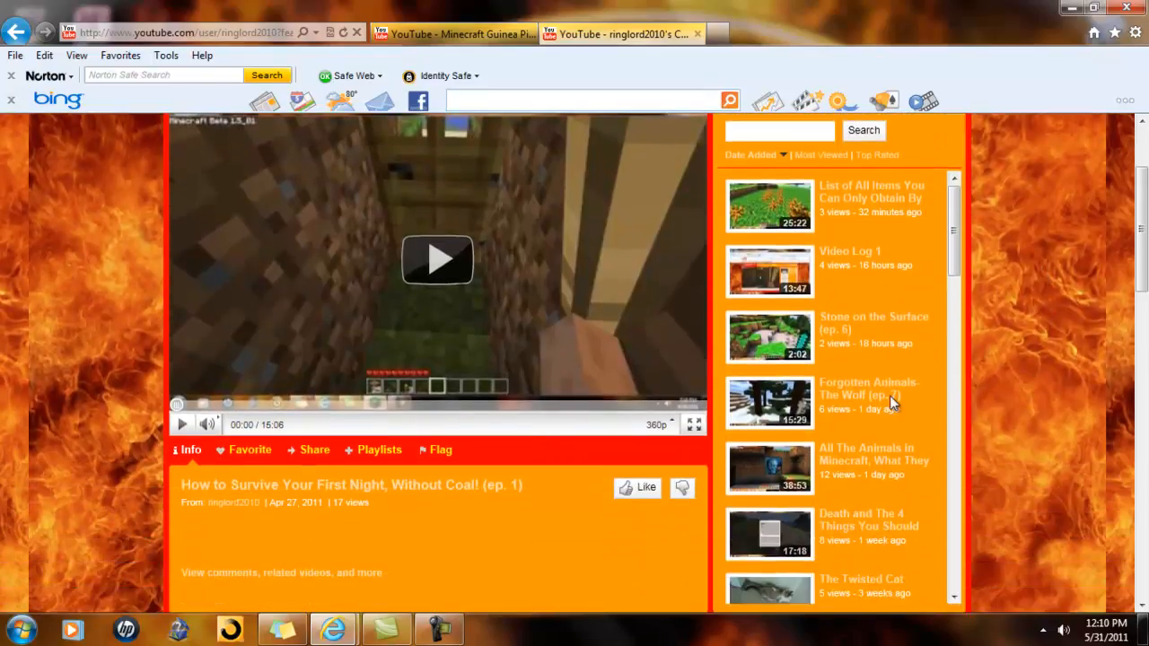
mouse_move(669, 475)
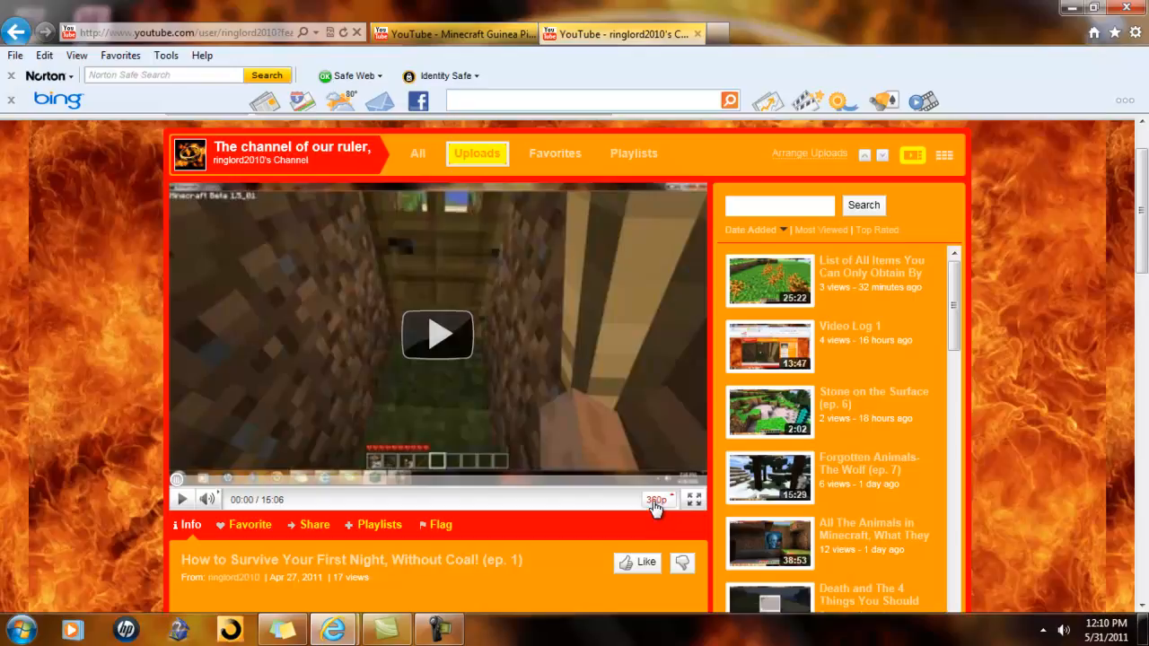
click(657, 500)
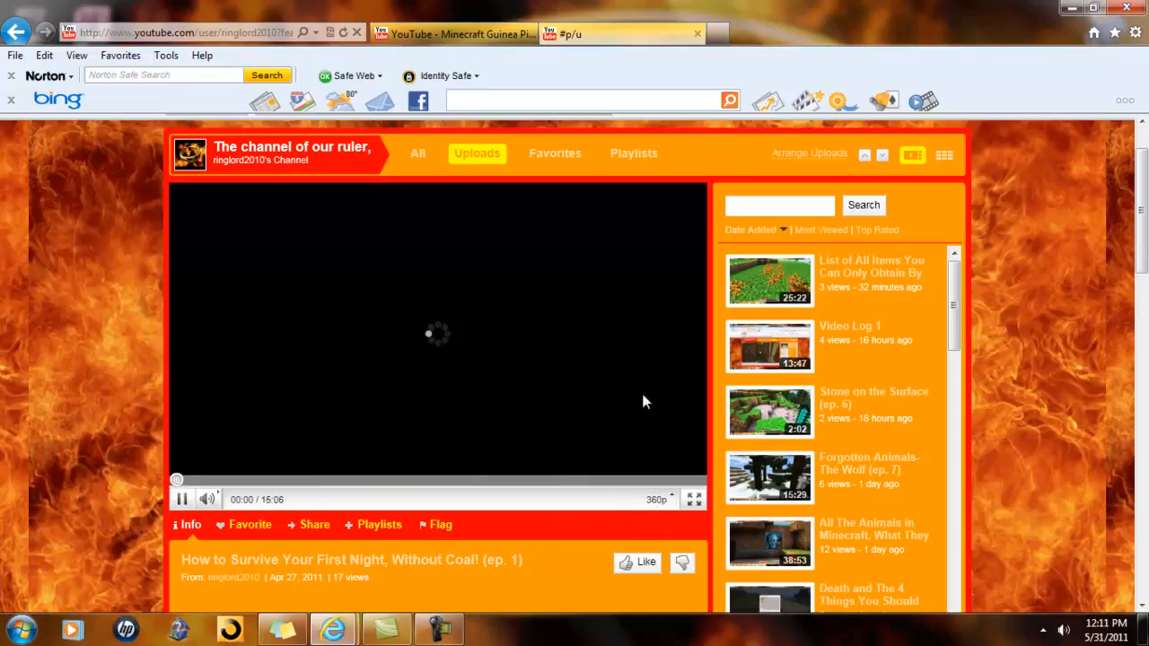
mouse_move(529, 401)
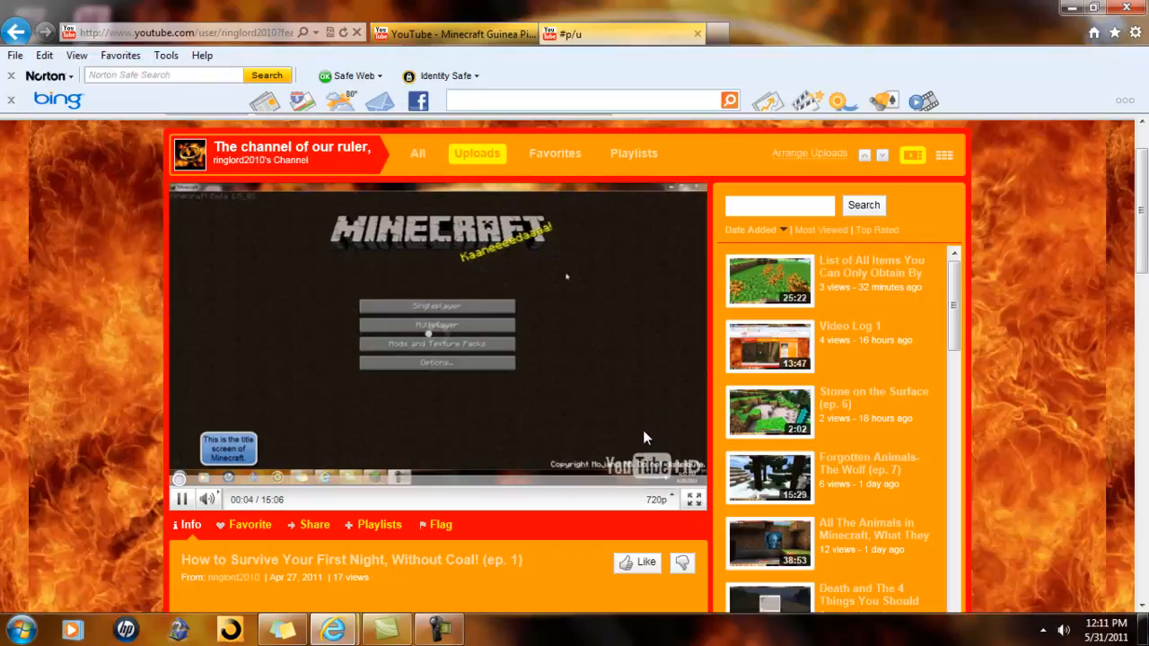
mouse_move(629, 450)
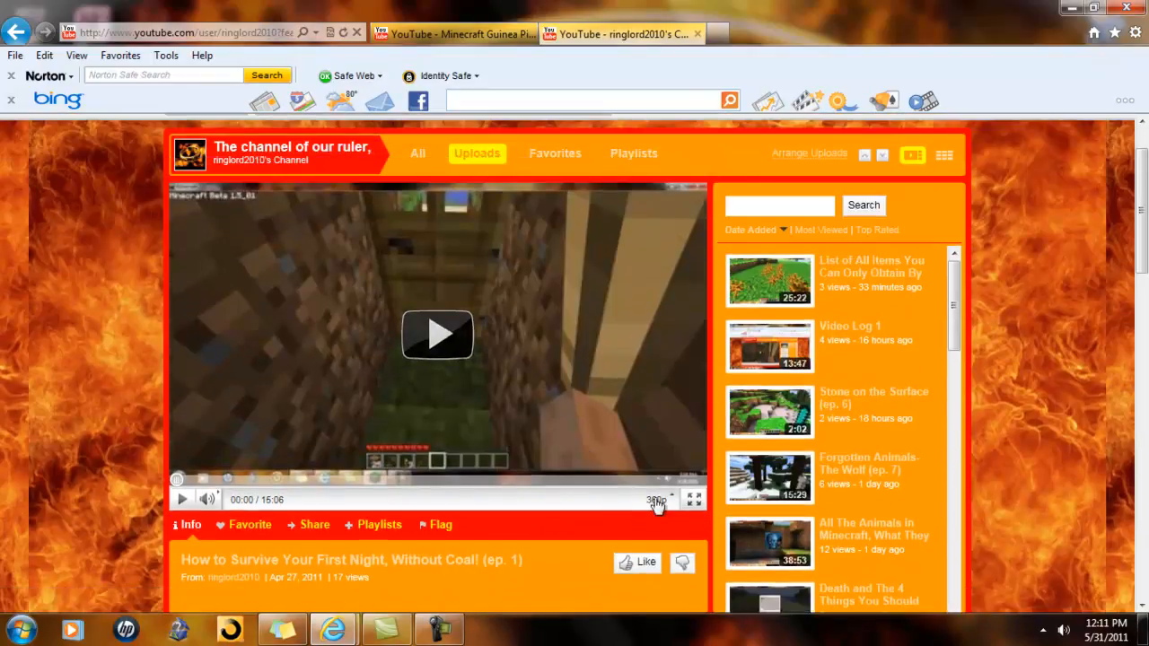
mouse_move(693, 500)
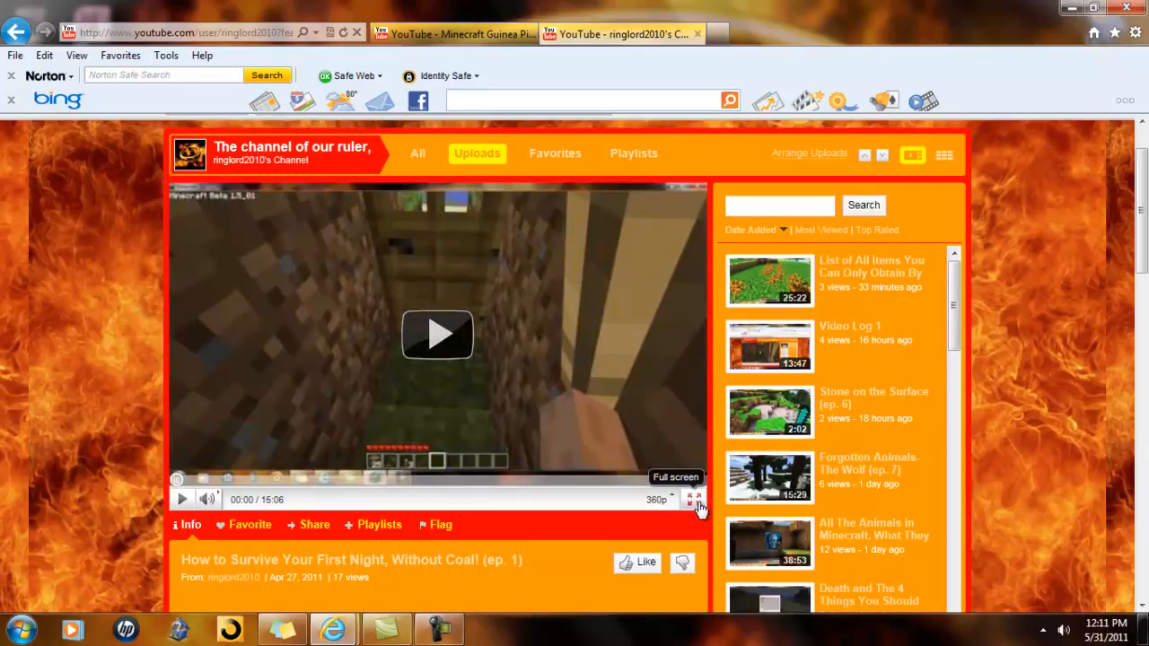
Play the featured Minecraft video in full screen, then mute its sound
click(438, 334)
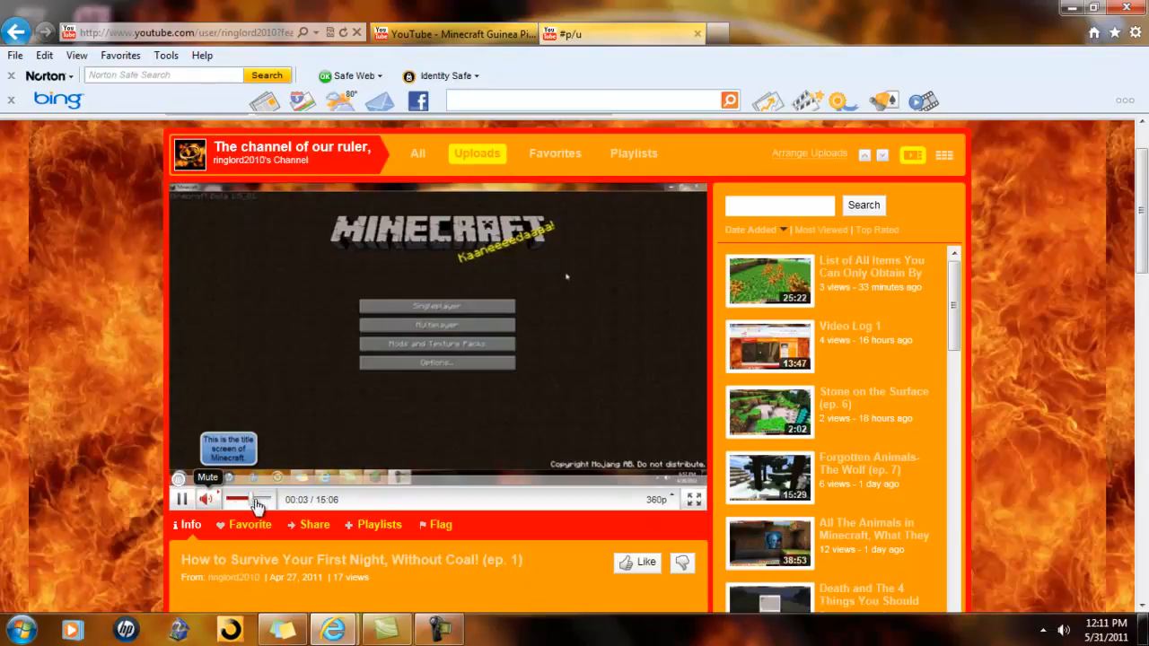
click(207, 499)
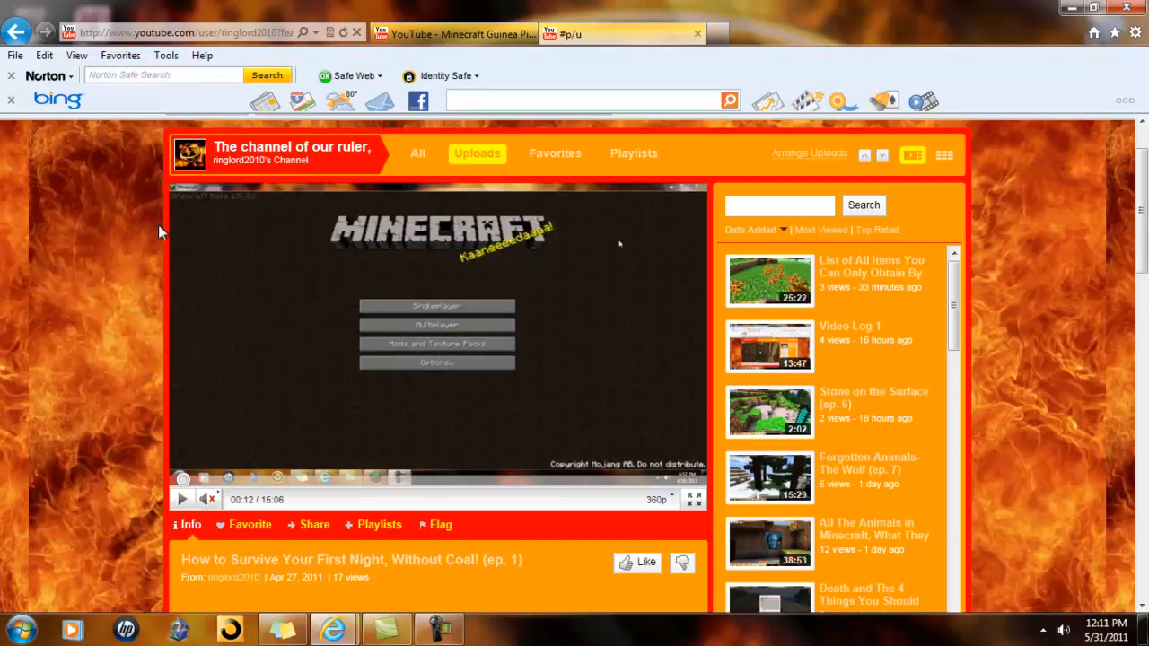
mouse_move(500, 337)
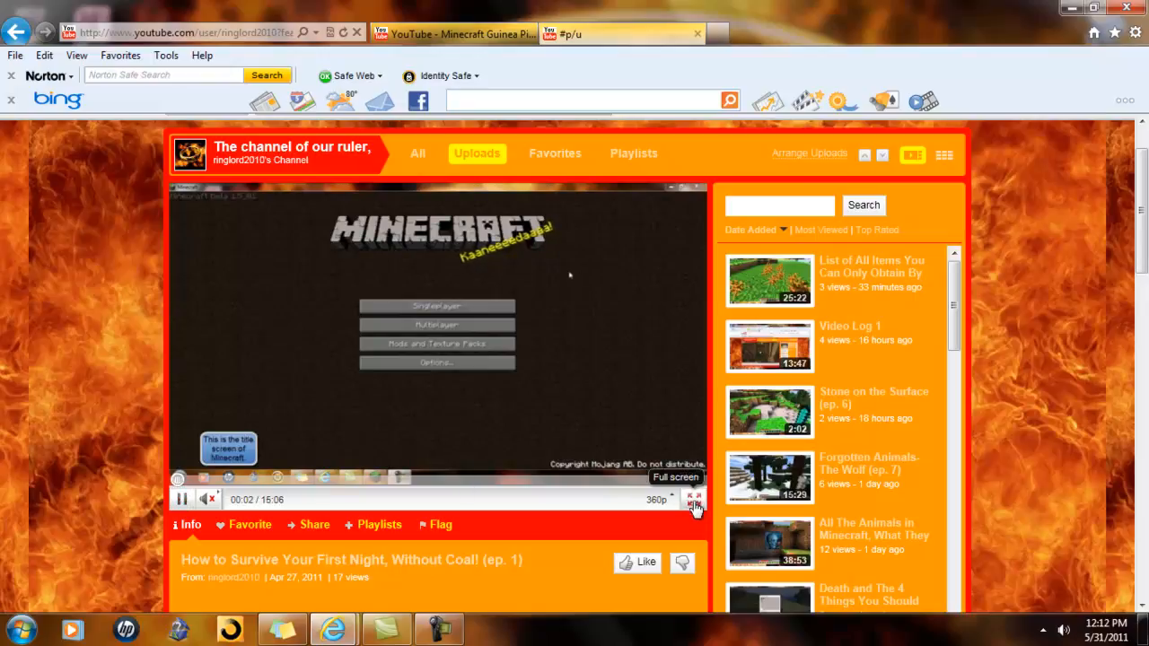
Watch the Minecraft survival episode full screen and switch playback quality to 720p HD
click(693, 496)
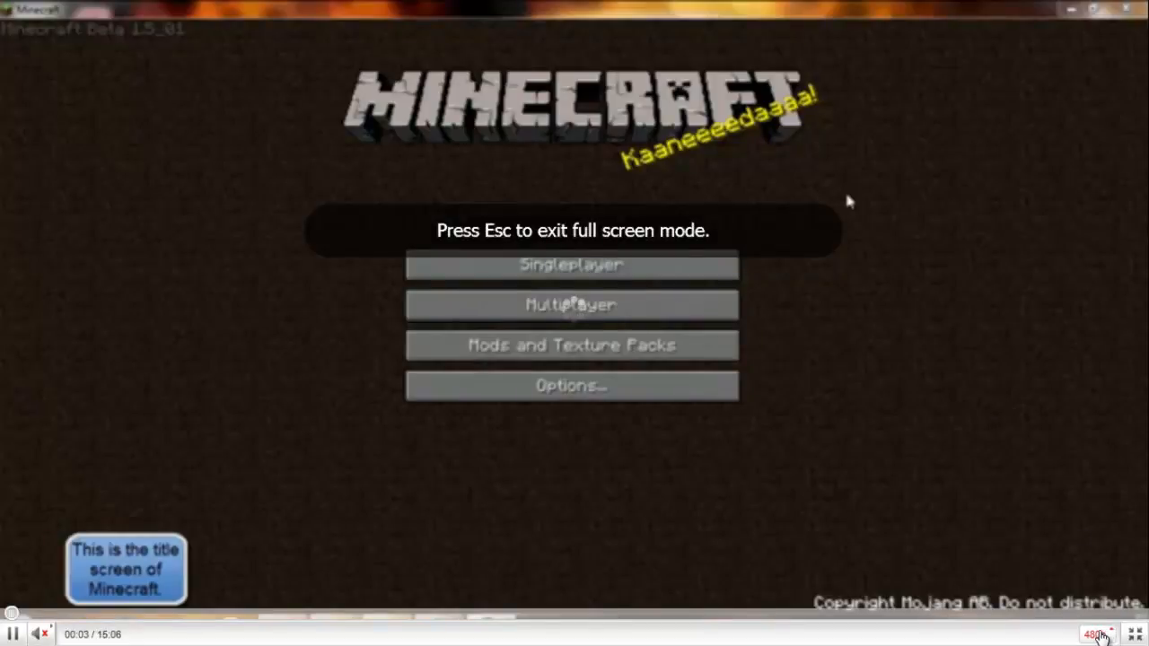
click(1111, 635)
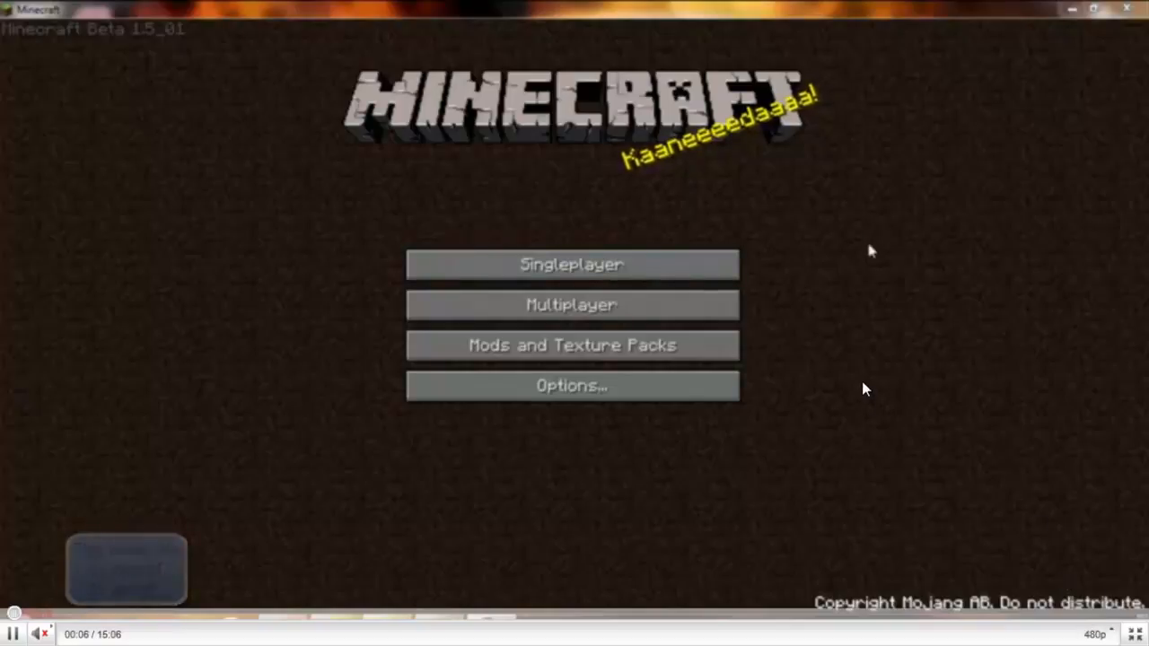
mouse_move(292, 349)
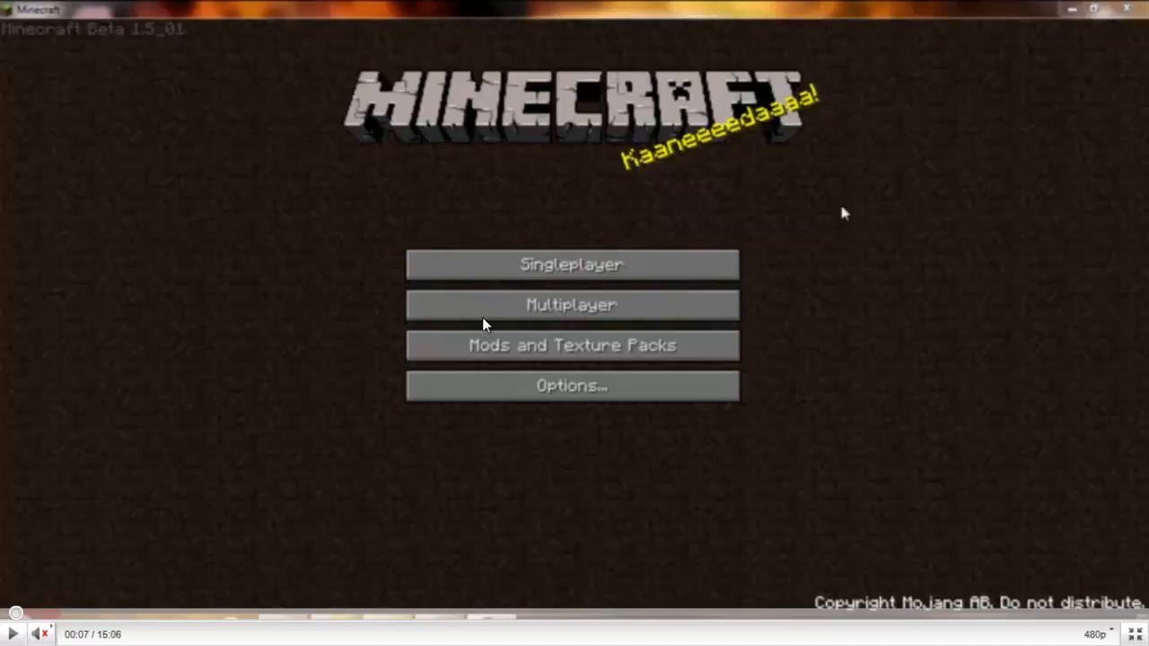
mouse_move(79, 490)
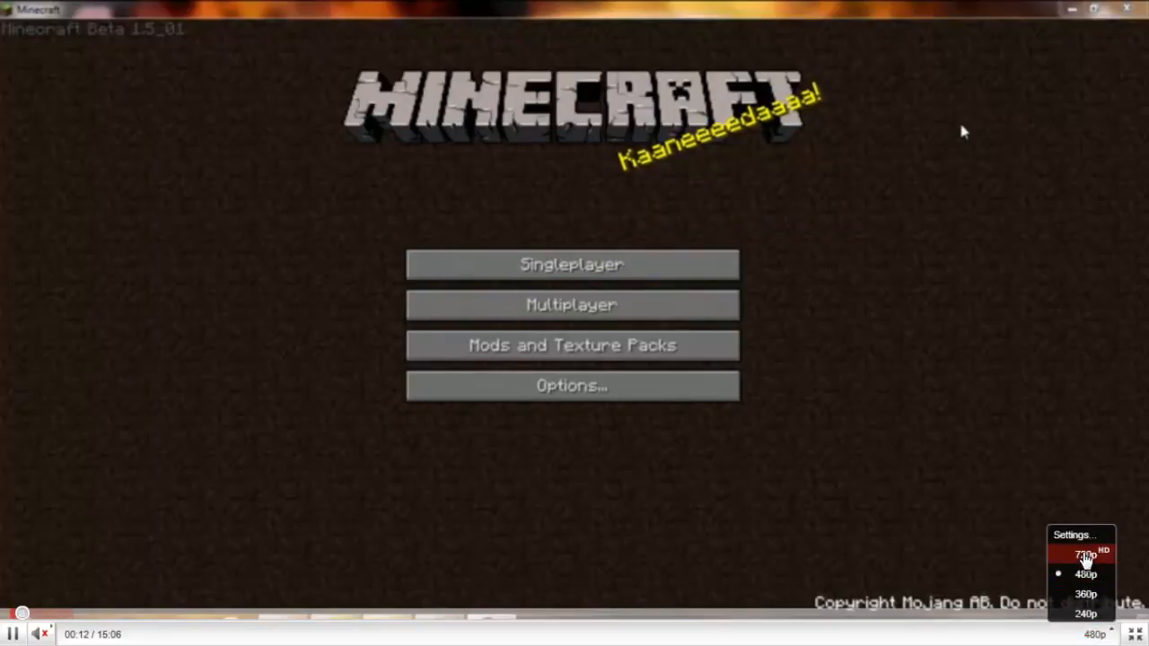
click(1086, 554)
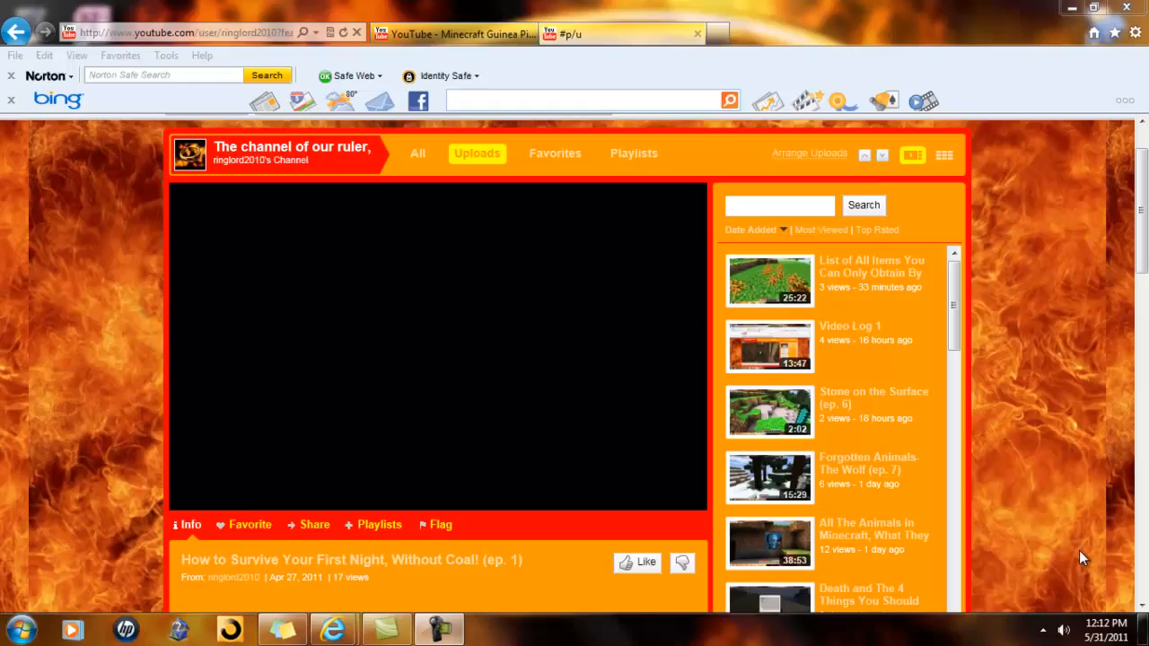
Pause the survival episode, then load and pause 'How to build a lego plane from scrap lego parts'
click(438, 346)
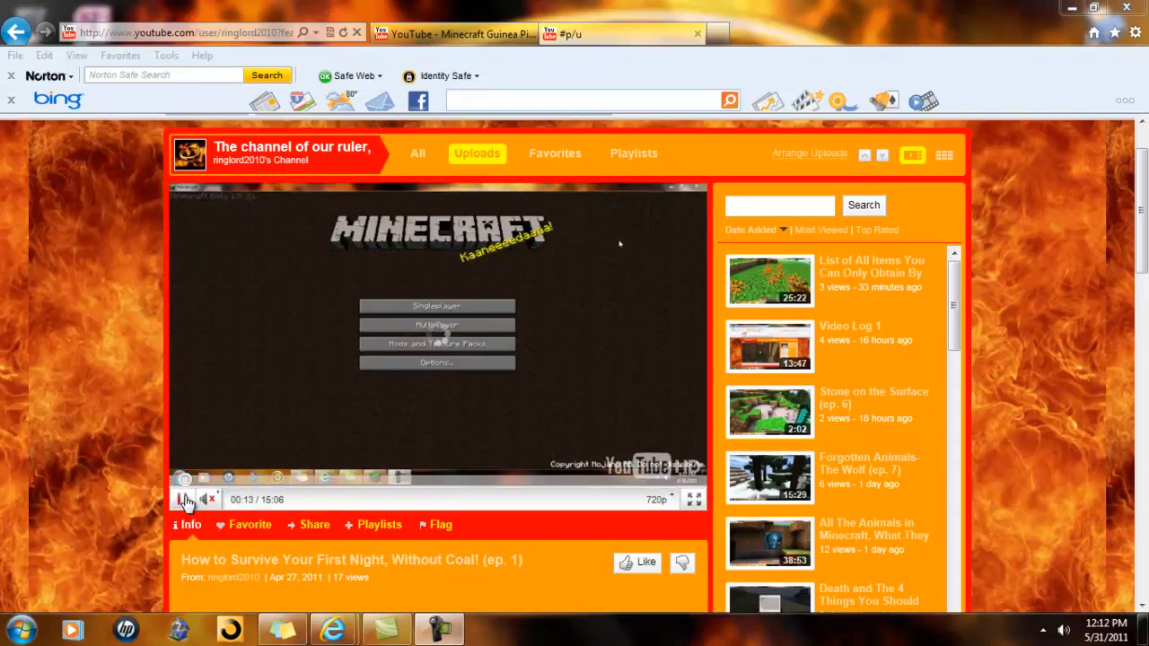
scroll(down, 3)
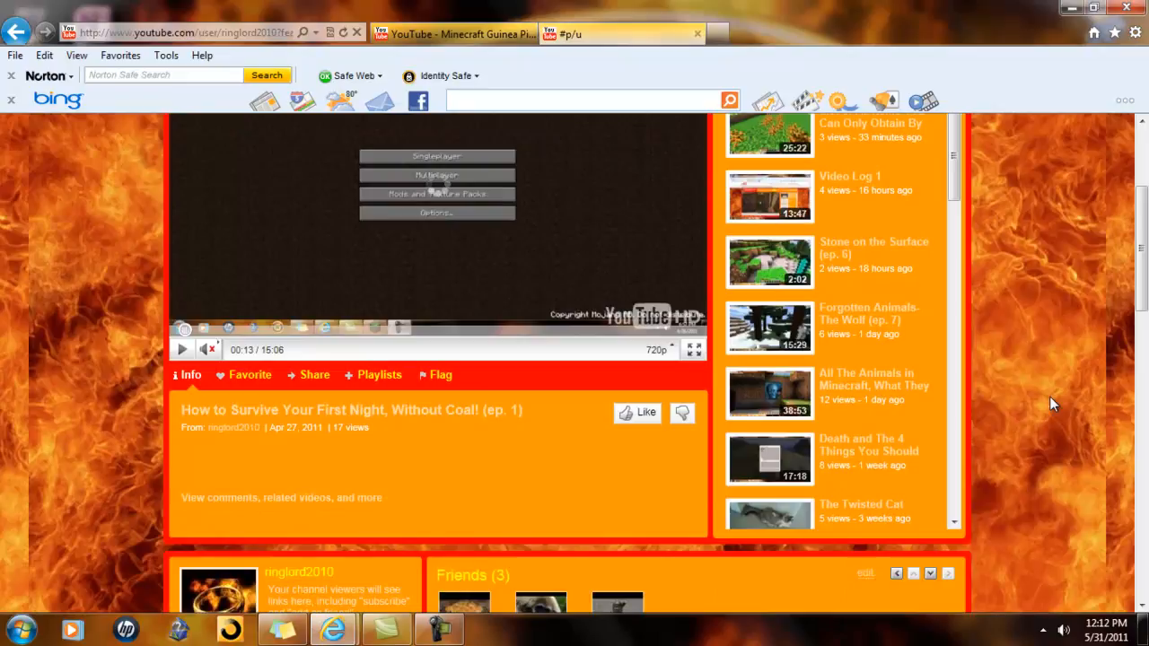
scroll(down, 3)
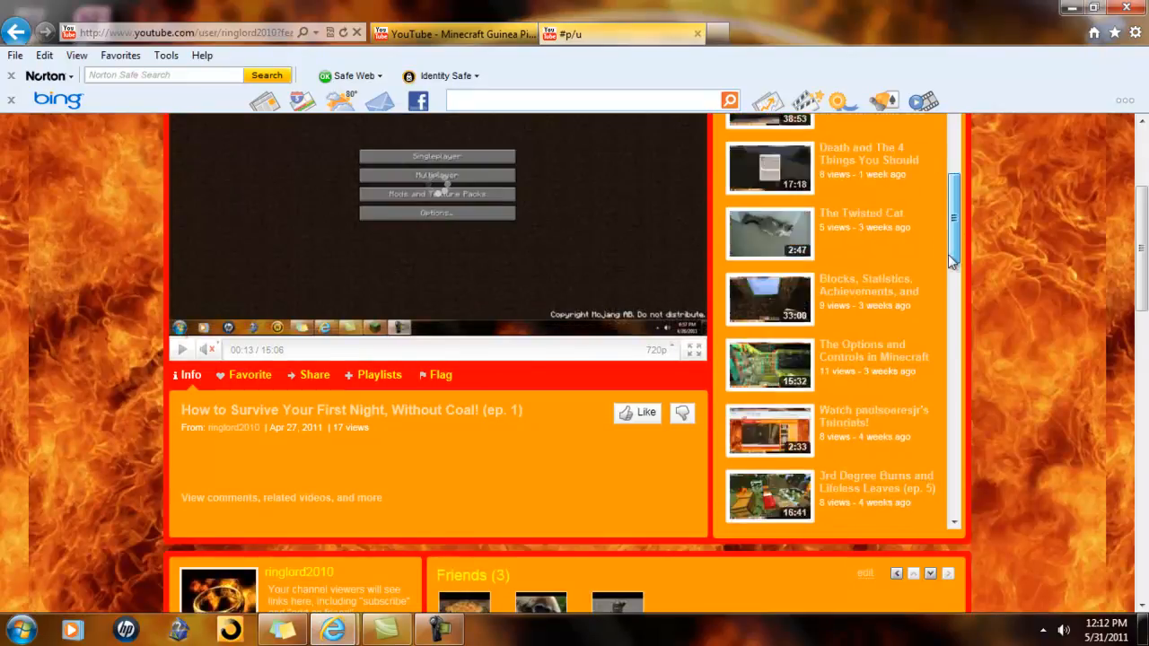
scroll(down, 3)
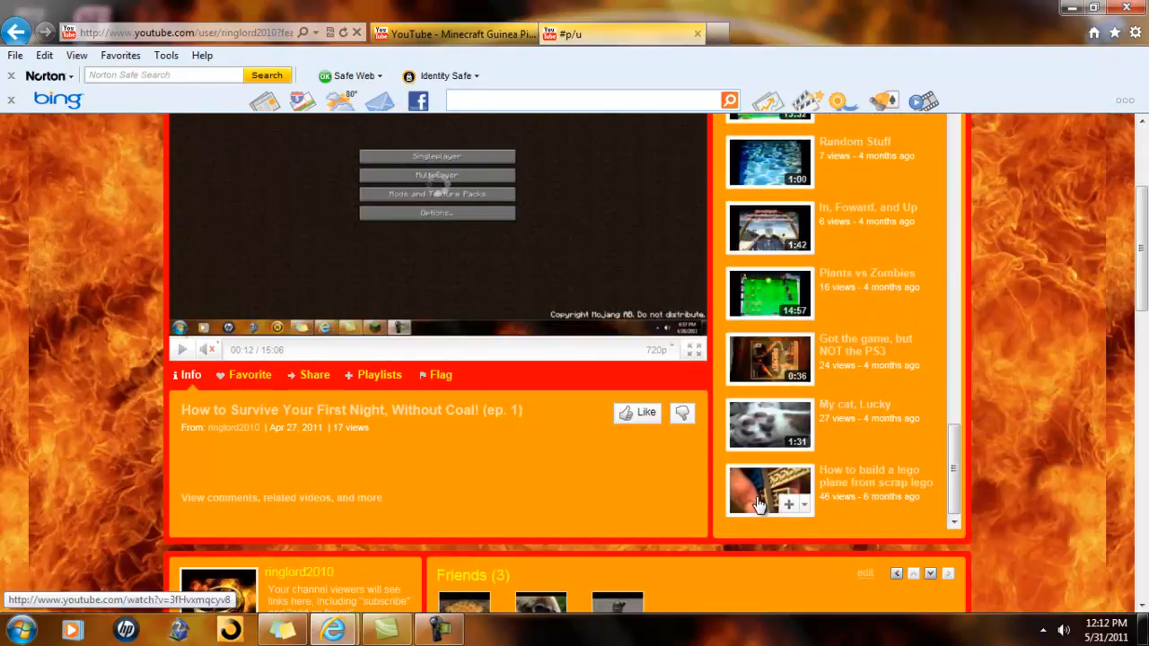
click(770, 490)
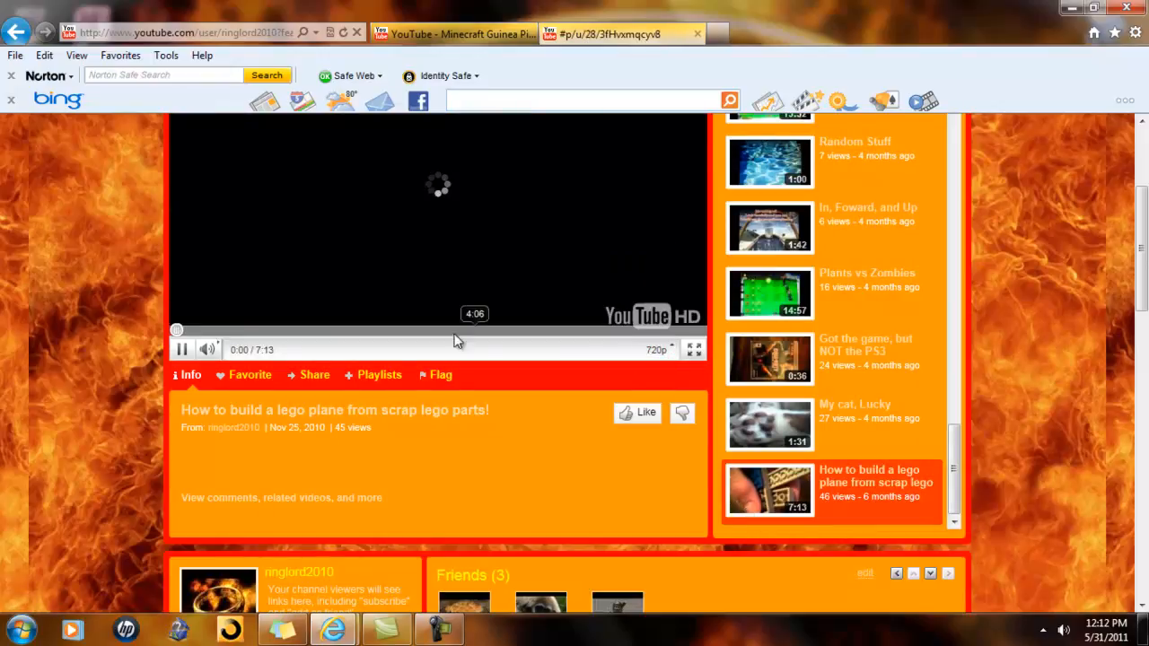
click(180, 349)
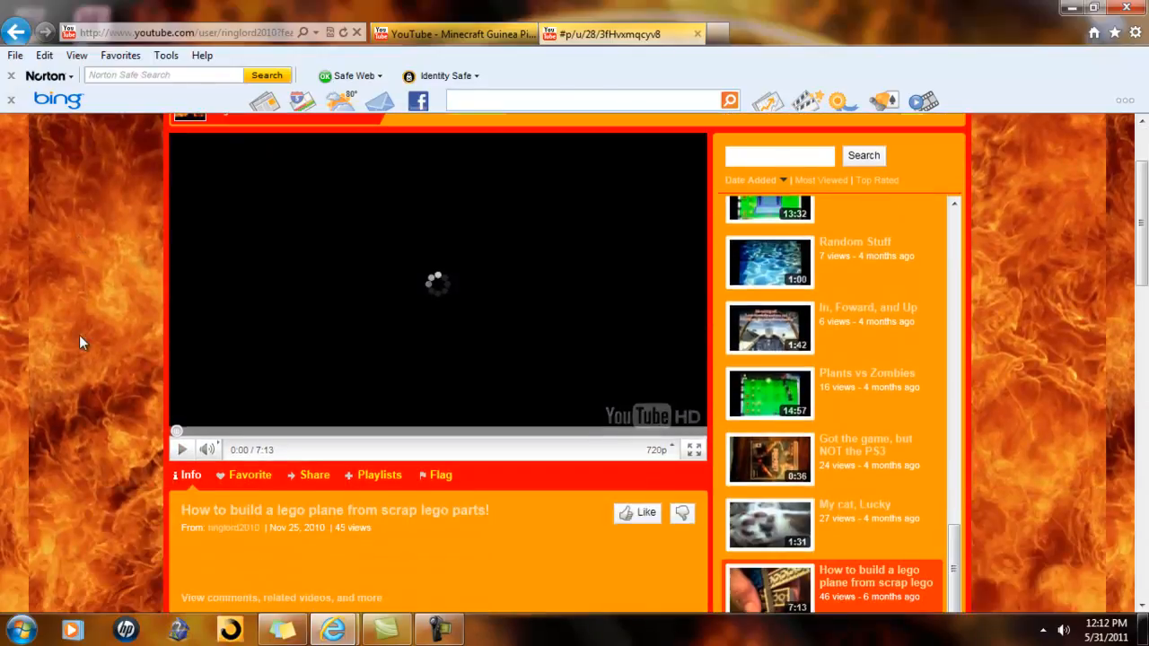
scroll(down, 3)
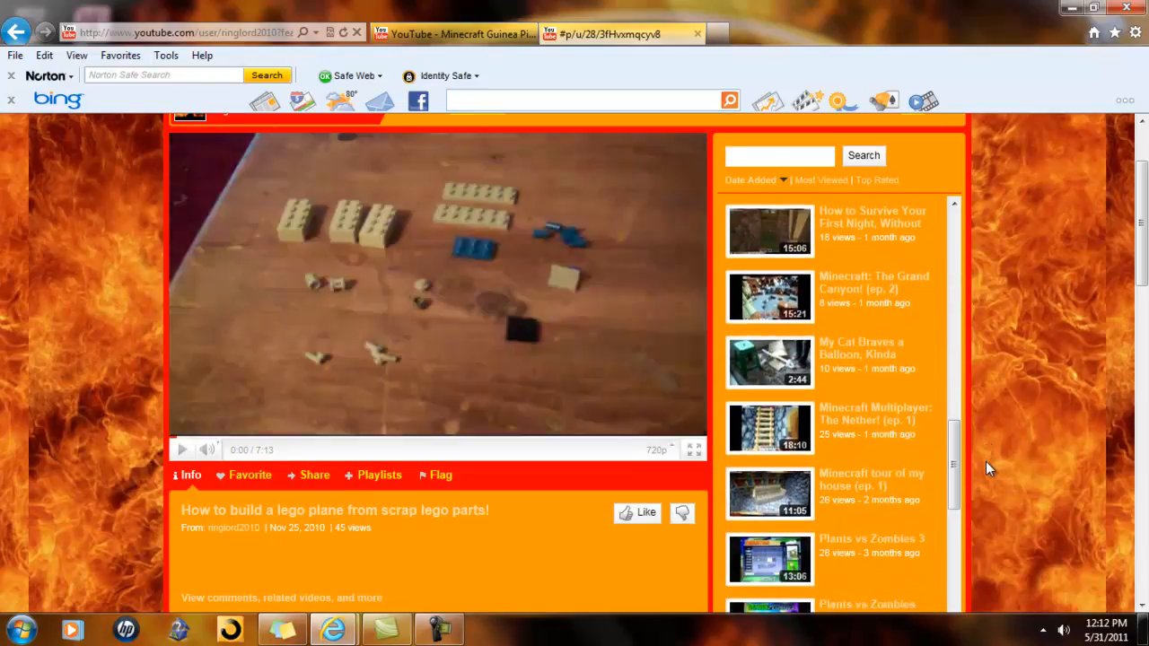
mouse_move(768, 429)
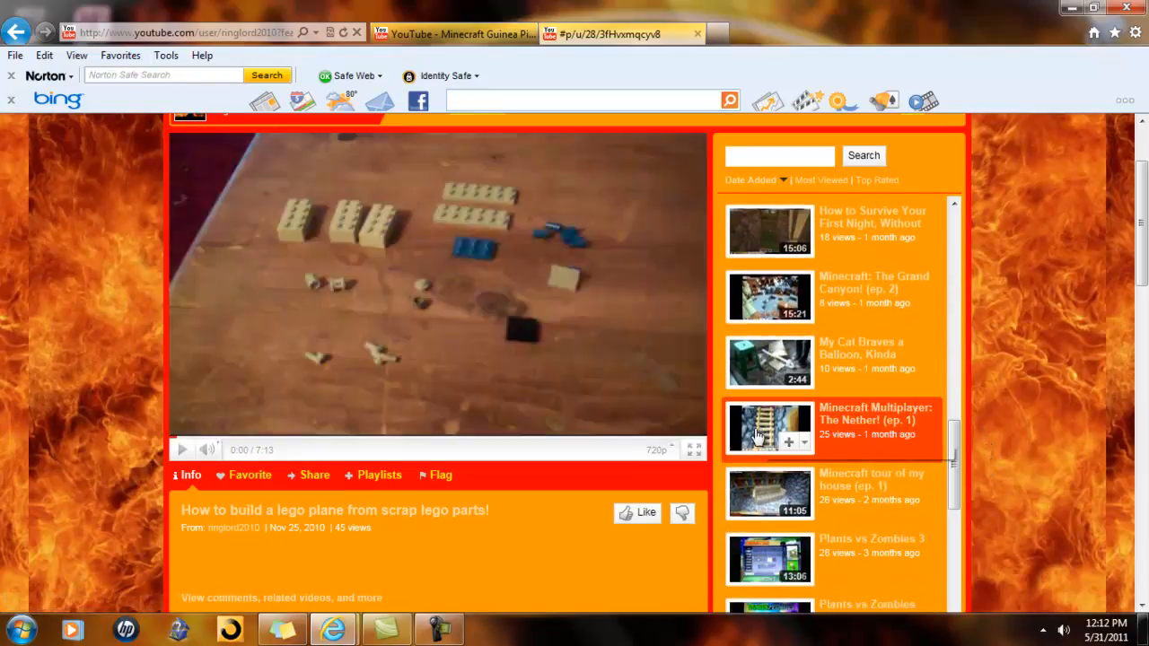
Play 'Minecraft Multiplayer: The Nether! (ep. 1)' and raise its quality from 360p to 720p HD
click(769, 429)
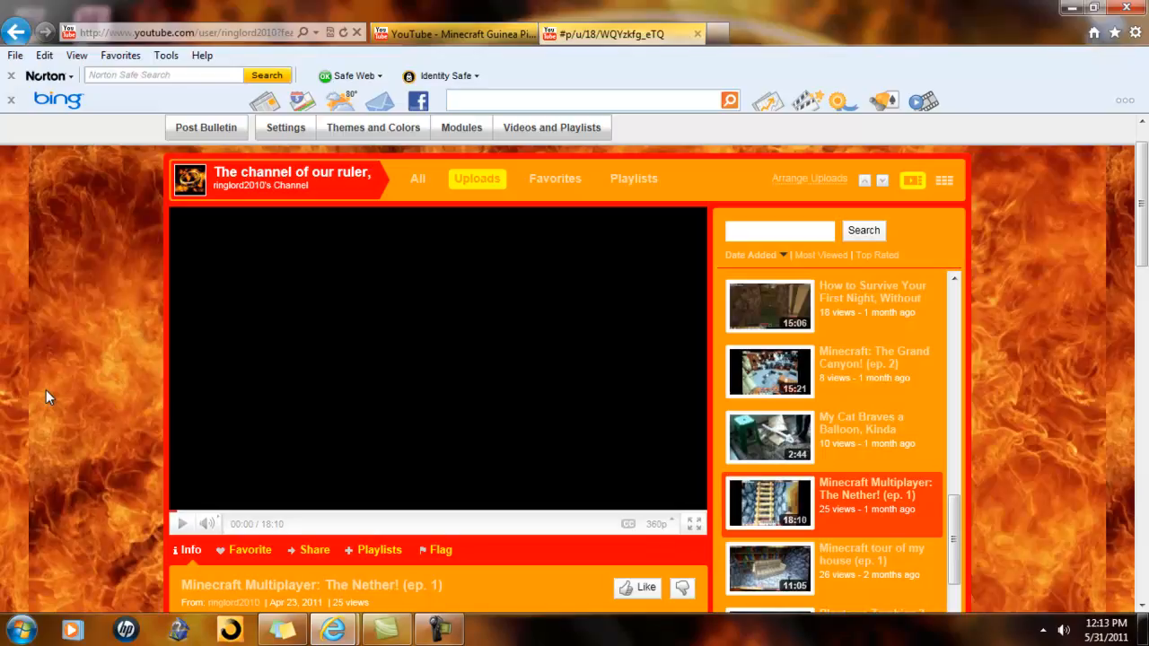
mouse_move(397, 430)
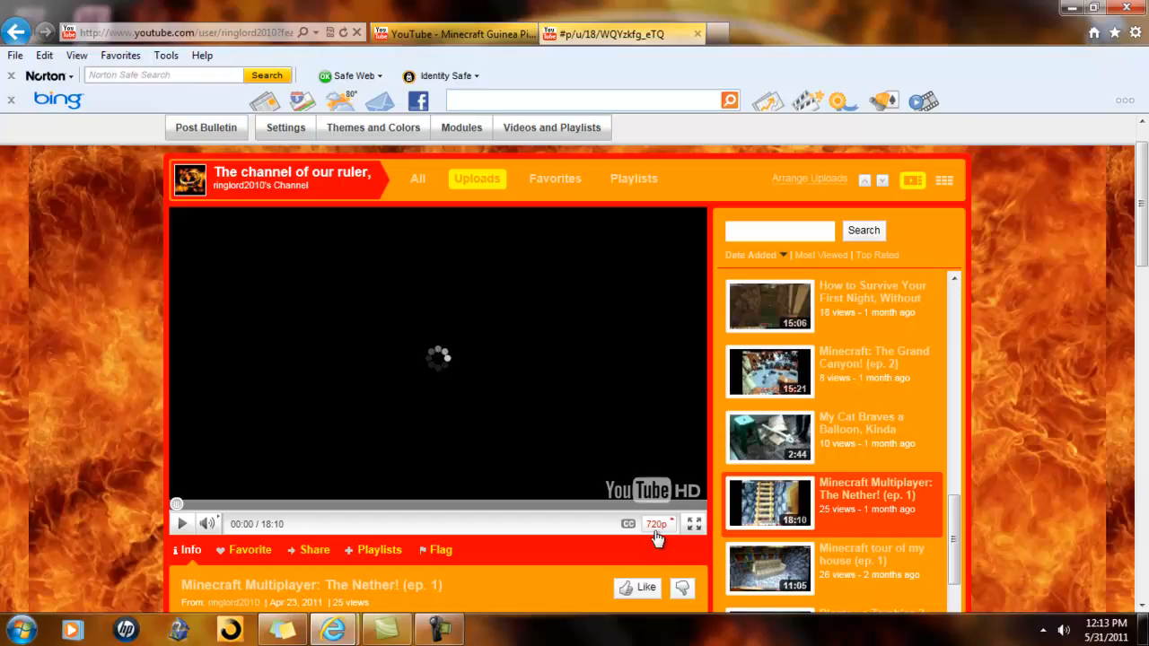
click(656, 523)
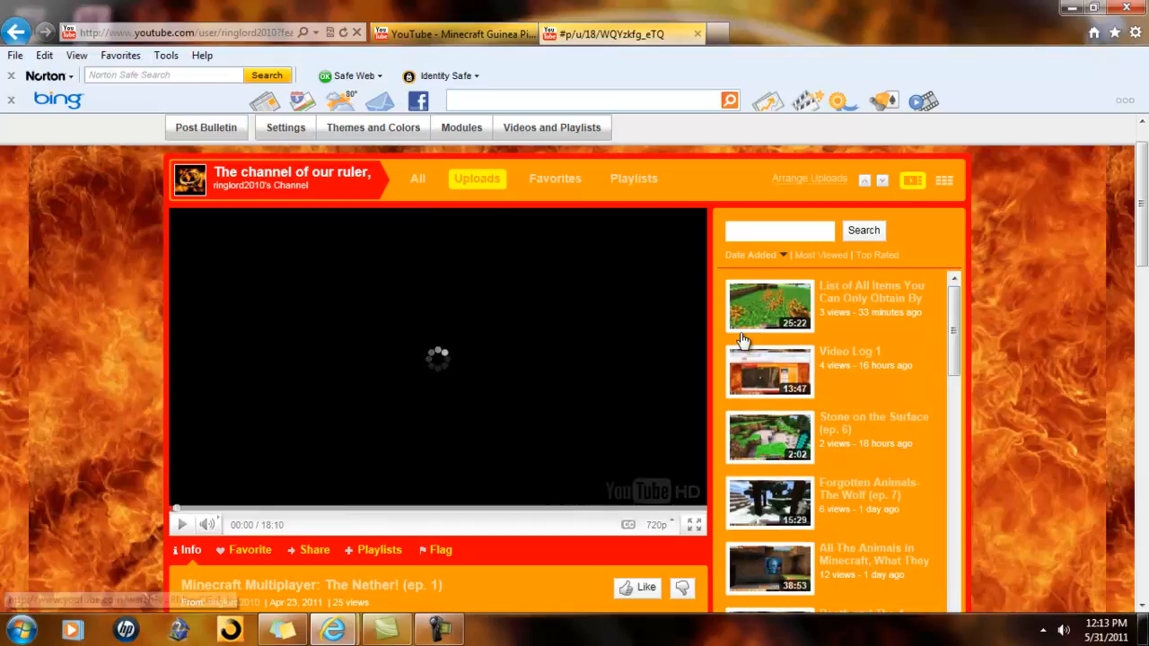
mouse_move(207, 525)
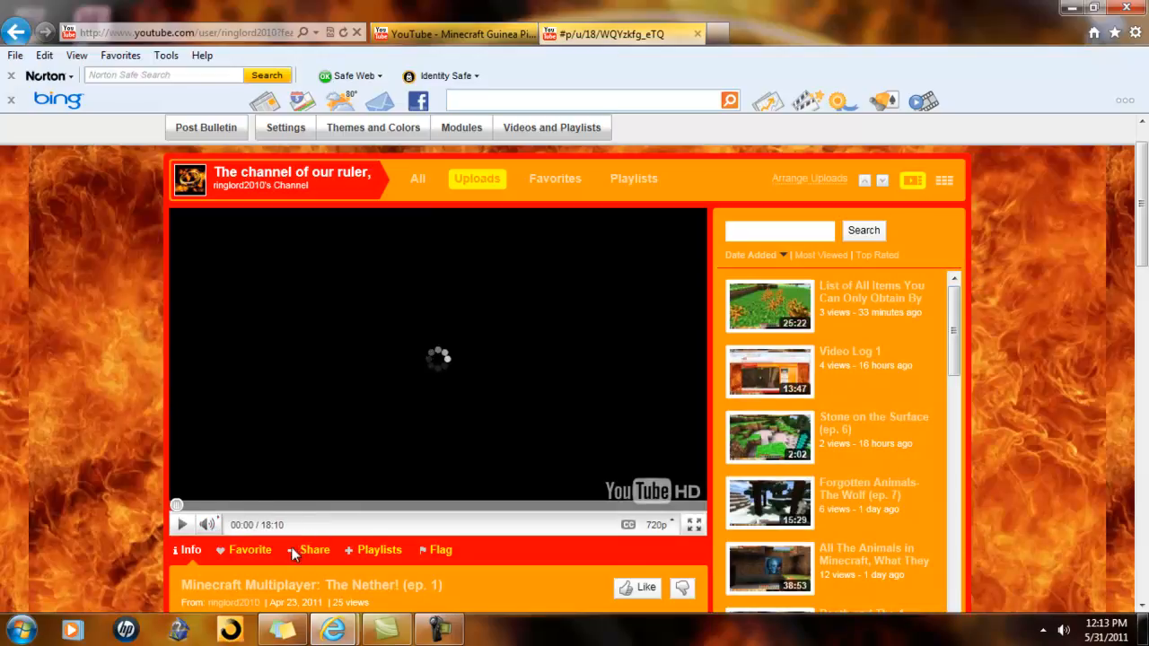
click(440, 628)
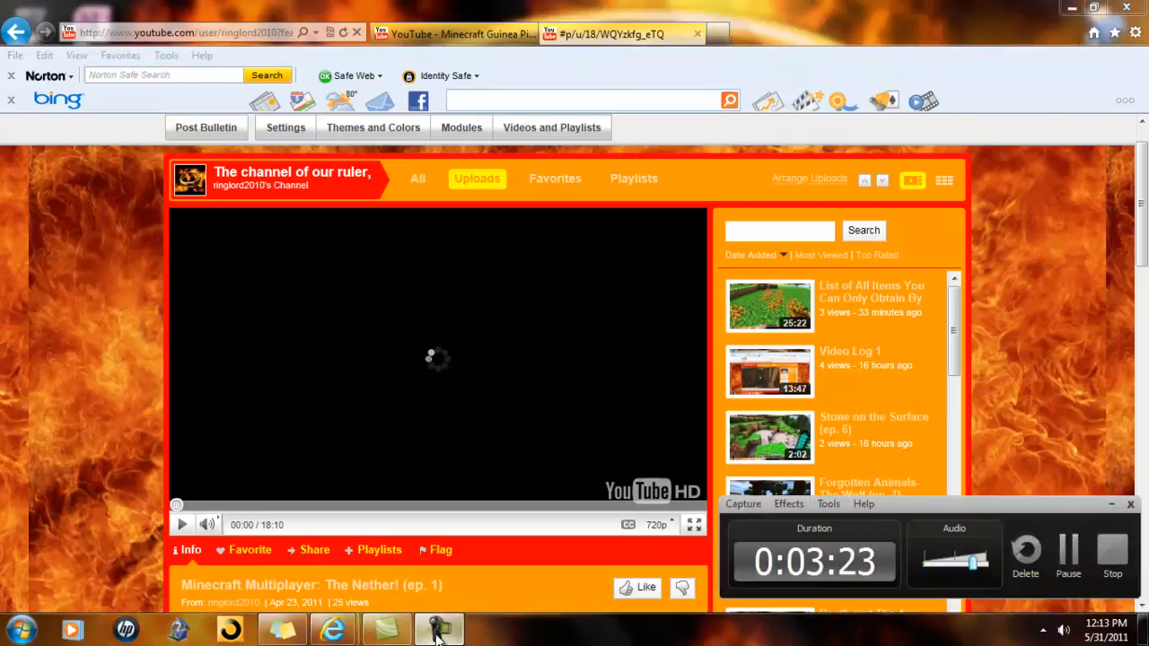